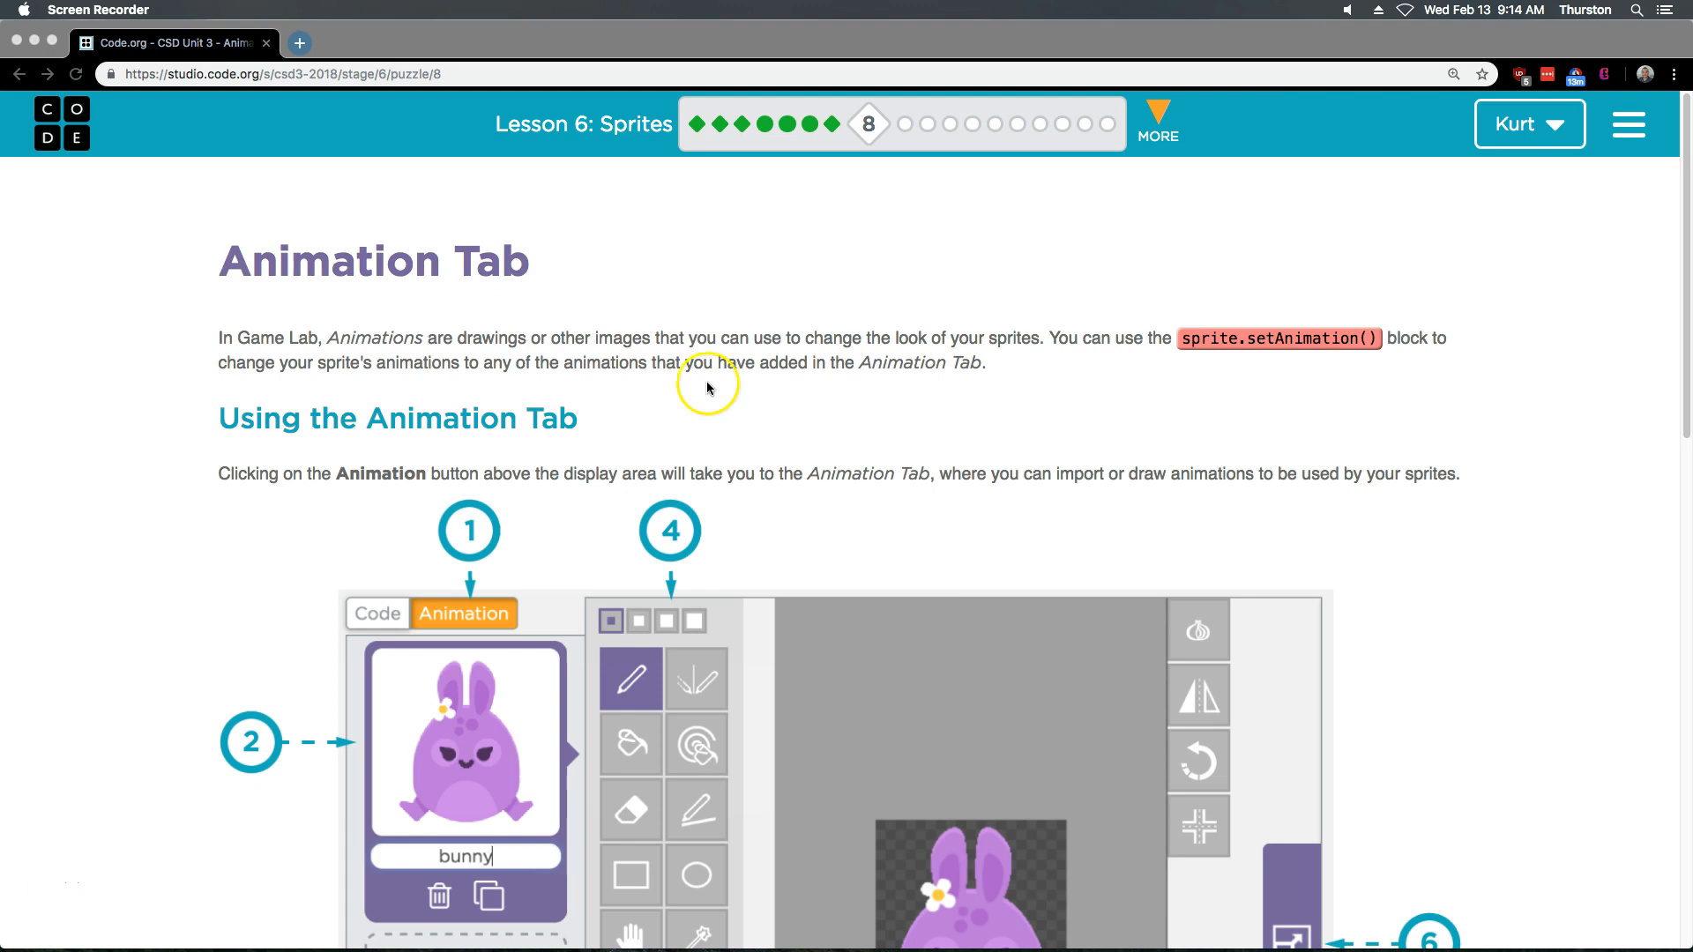
pyautogui.moveTo(748, 318)
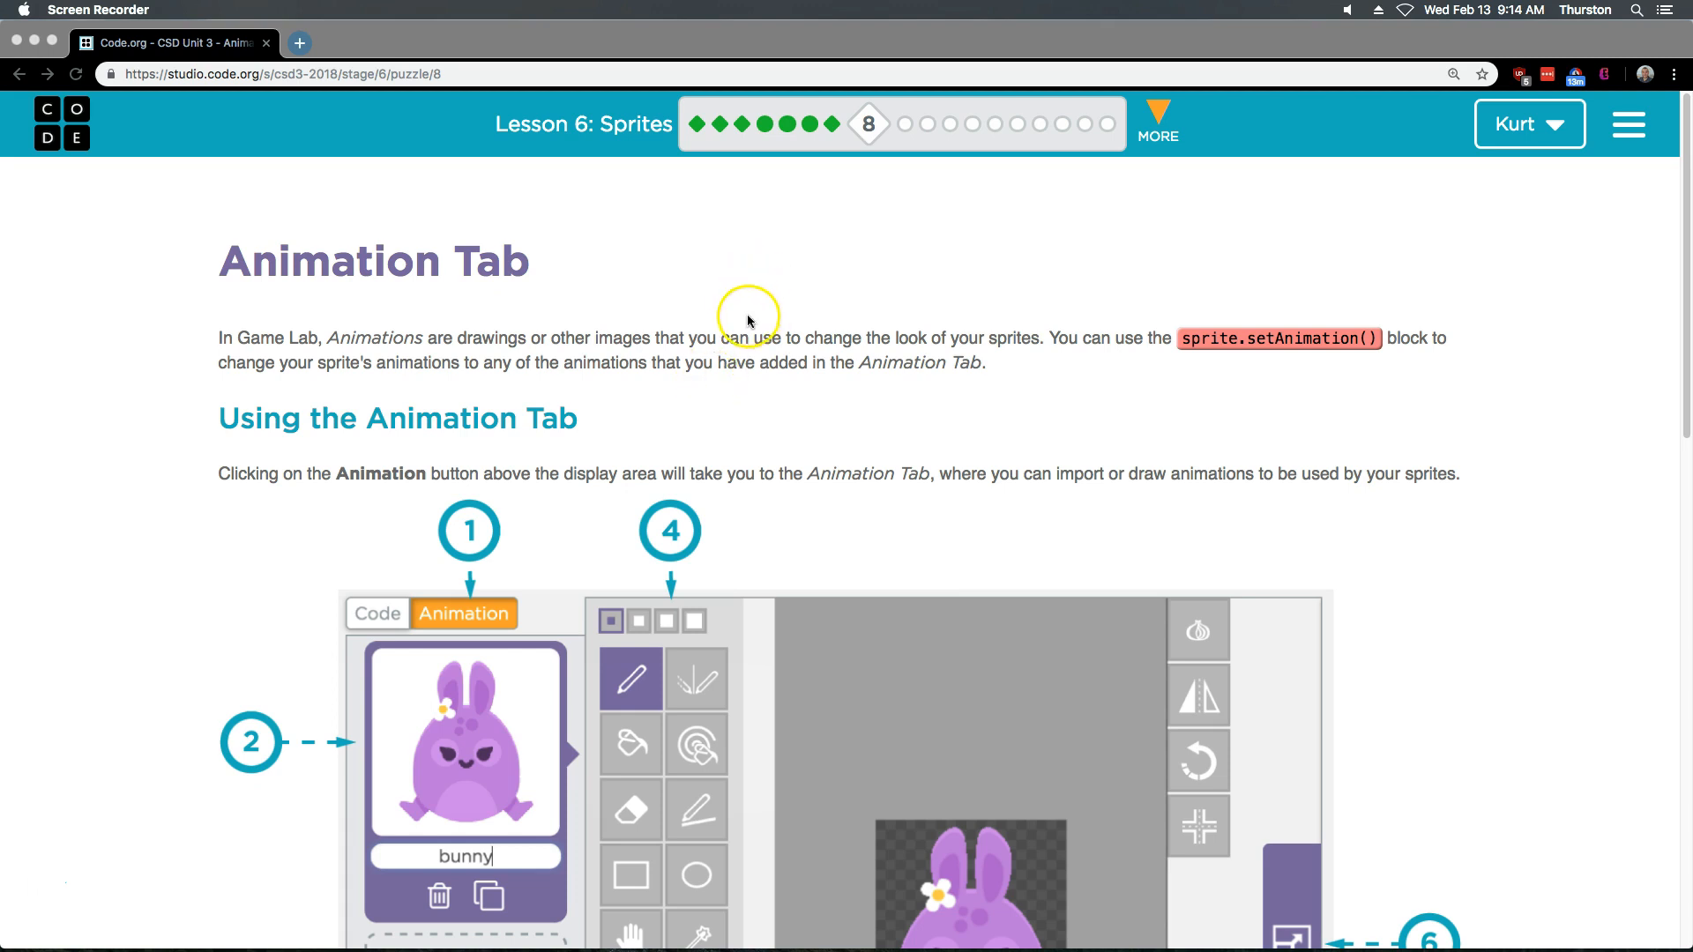
pyautogui.moveTo(763, 413)
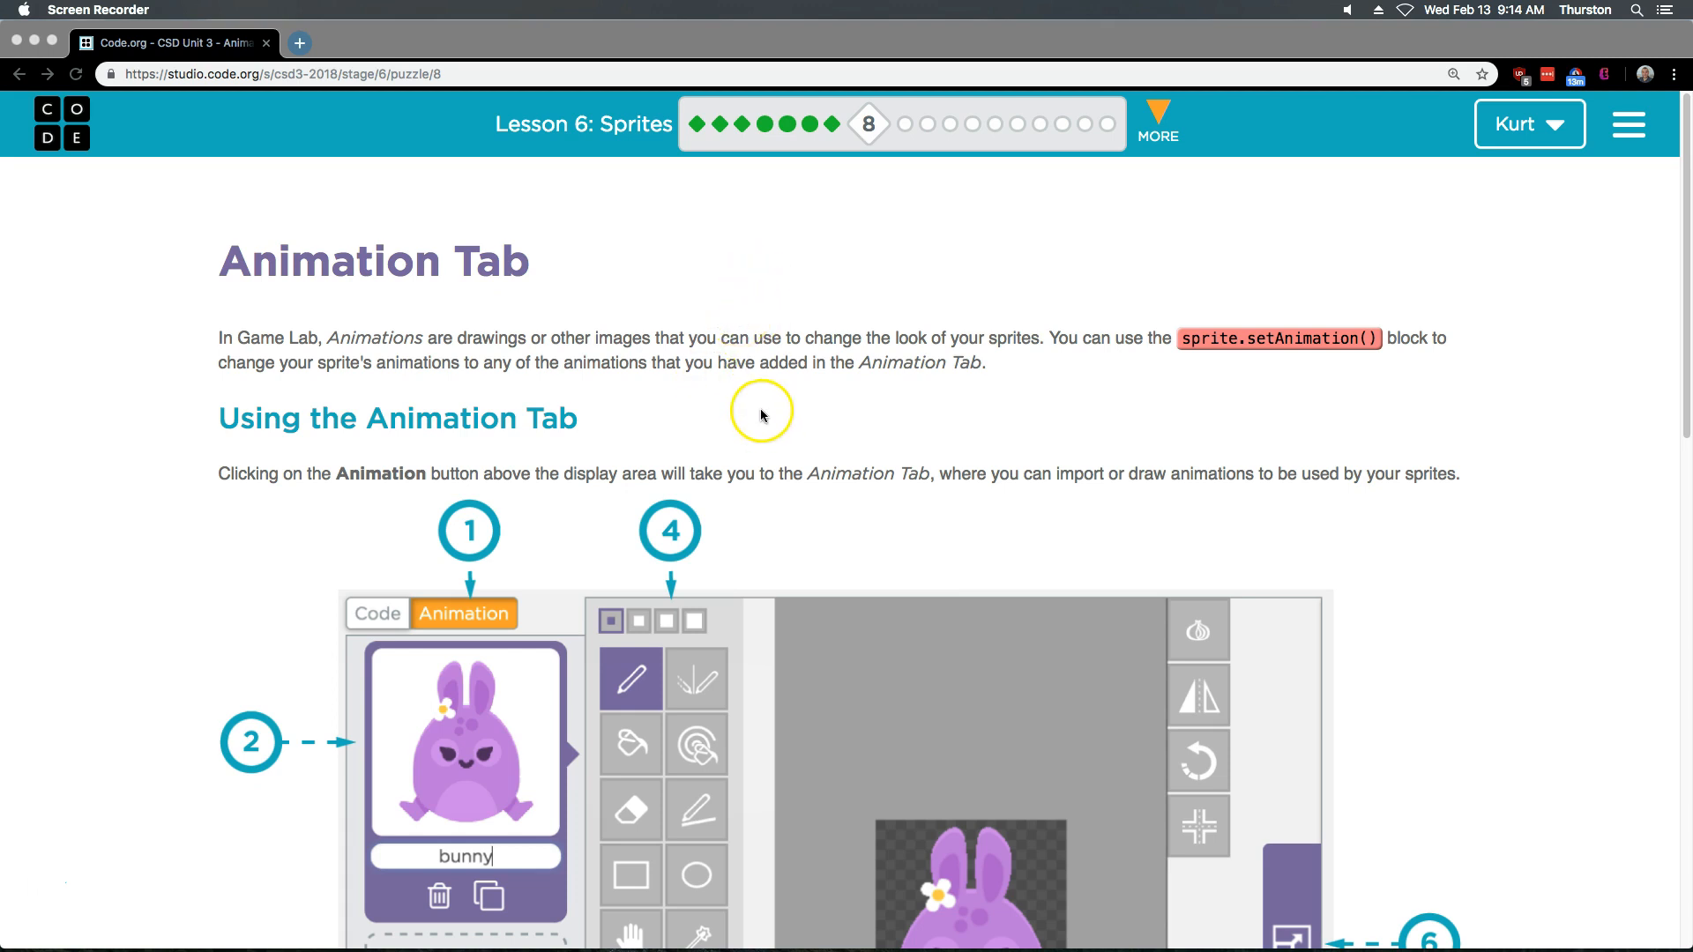
pyautogui.moveTo(756, 405)
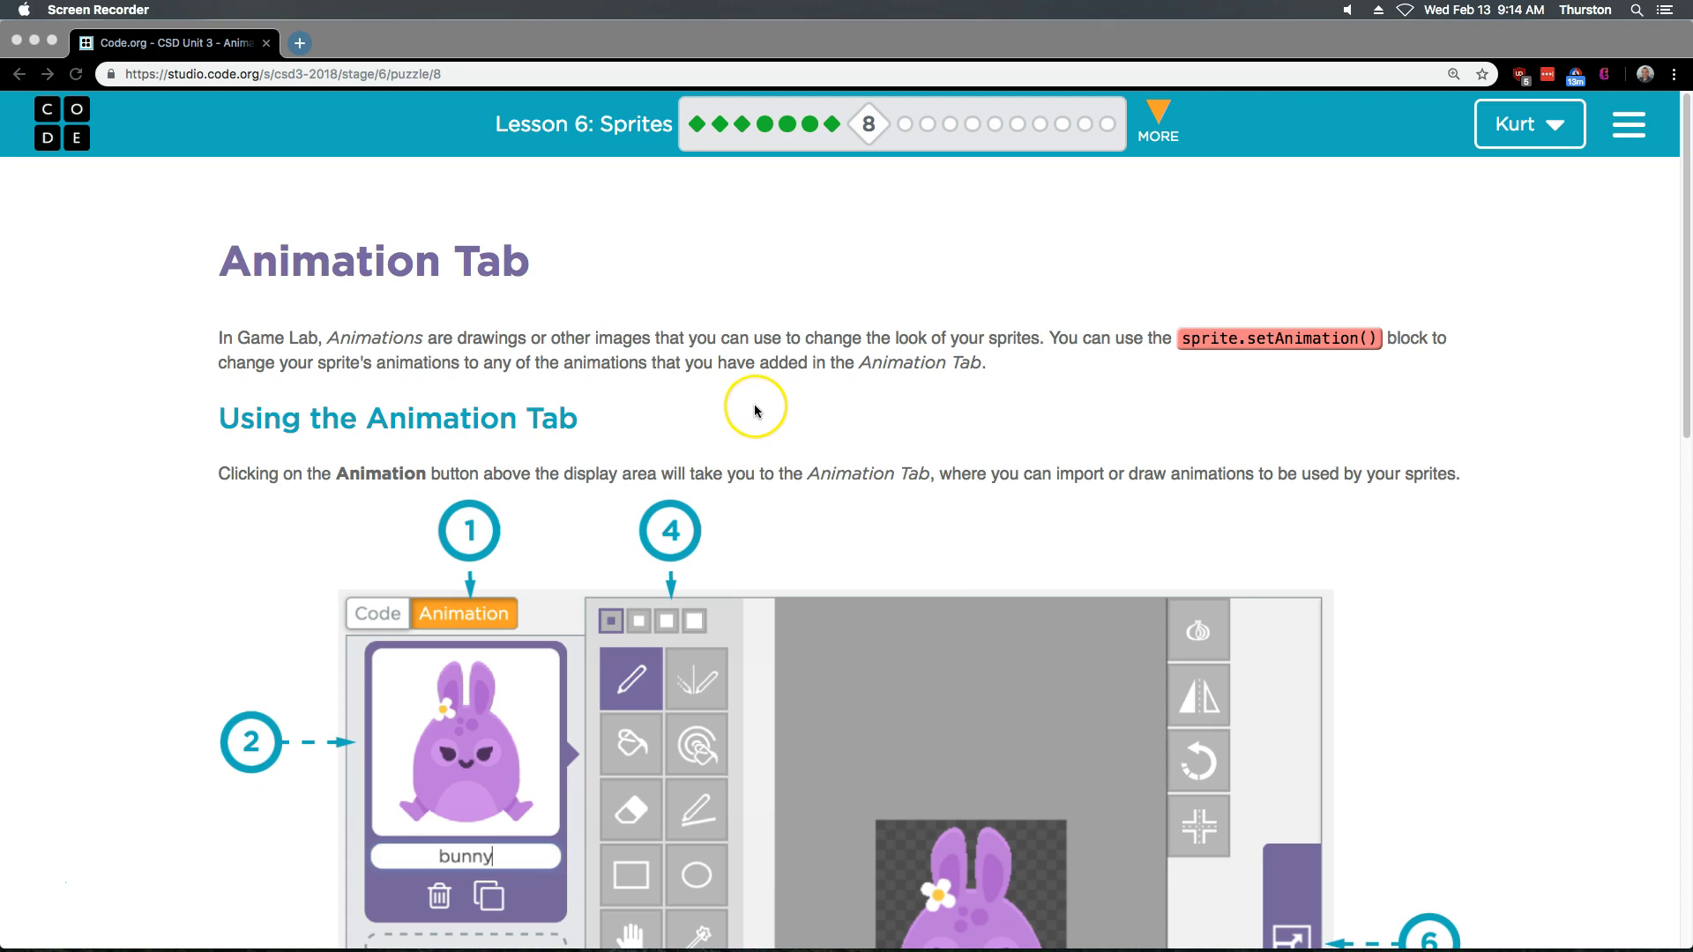
pyautogui.moveTo(821, 374)
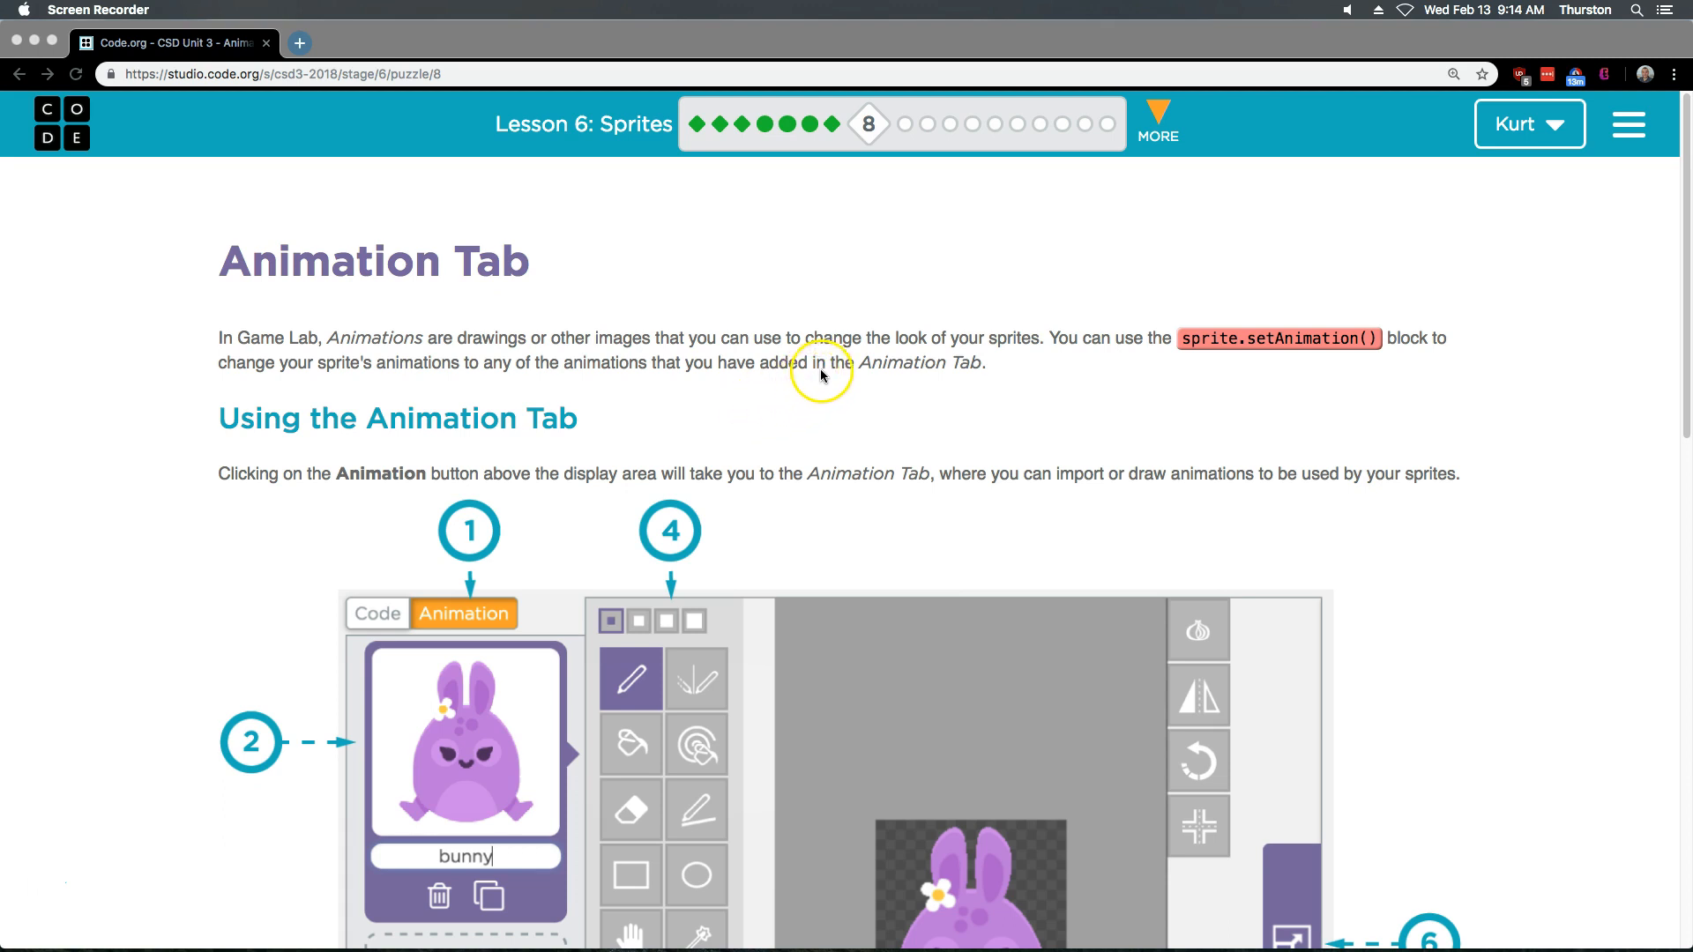
pyautogui.moveTo(983, 355)
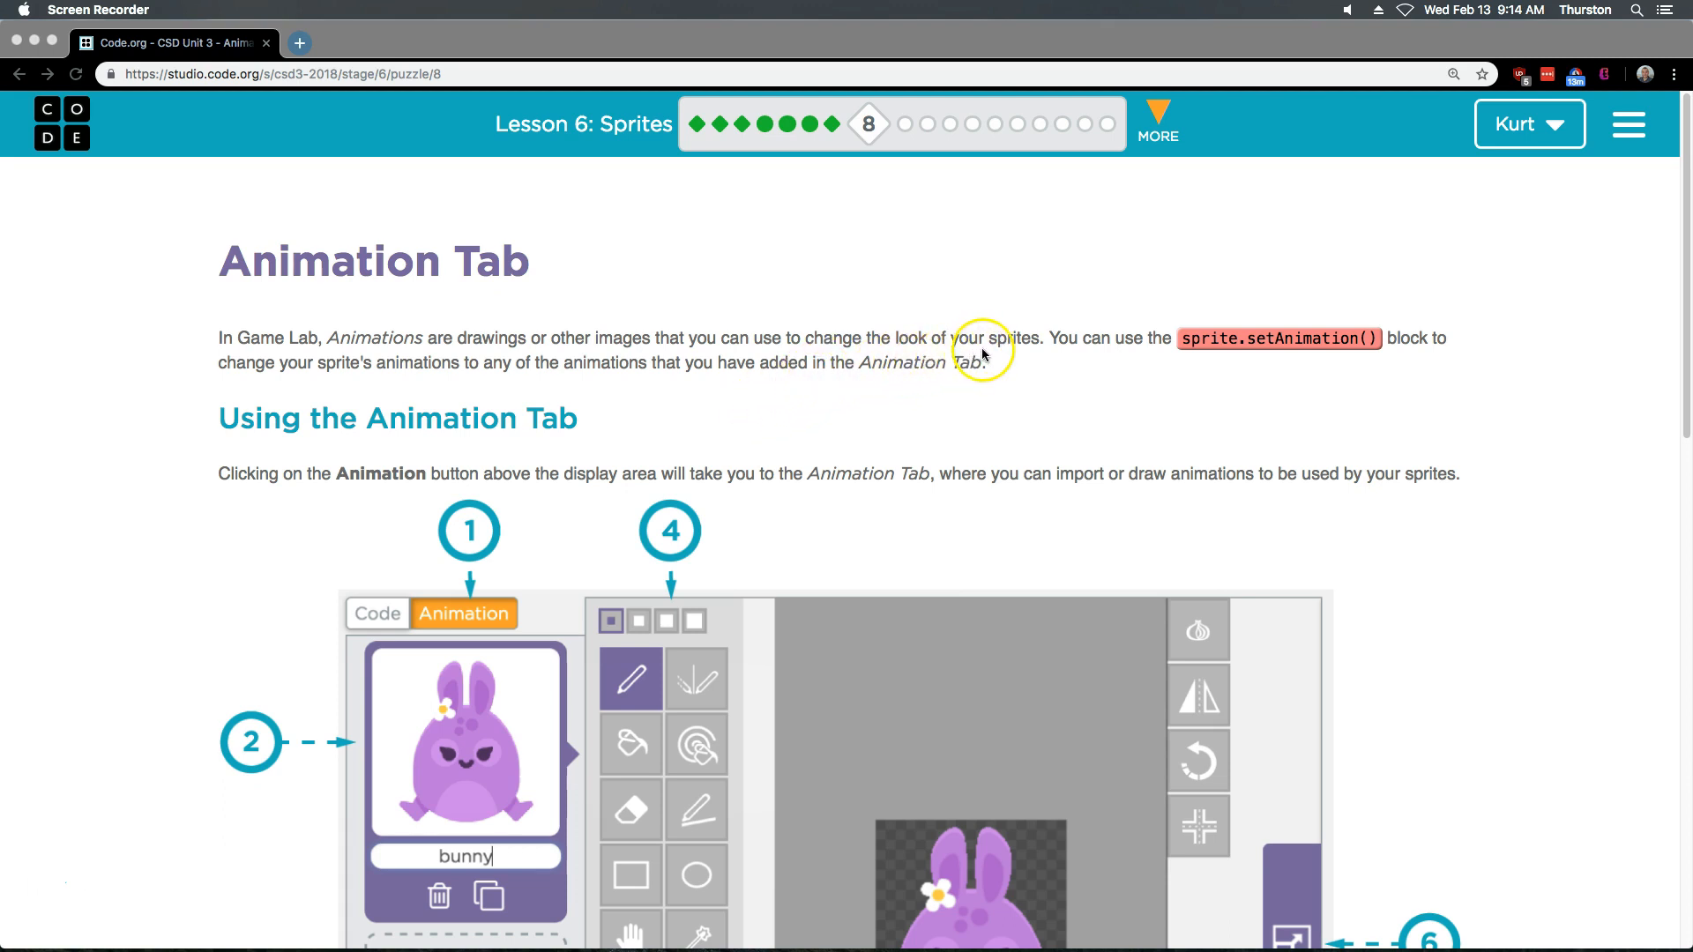
pyautogui.moveTo(1201, 350)
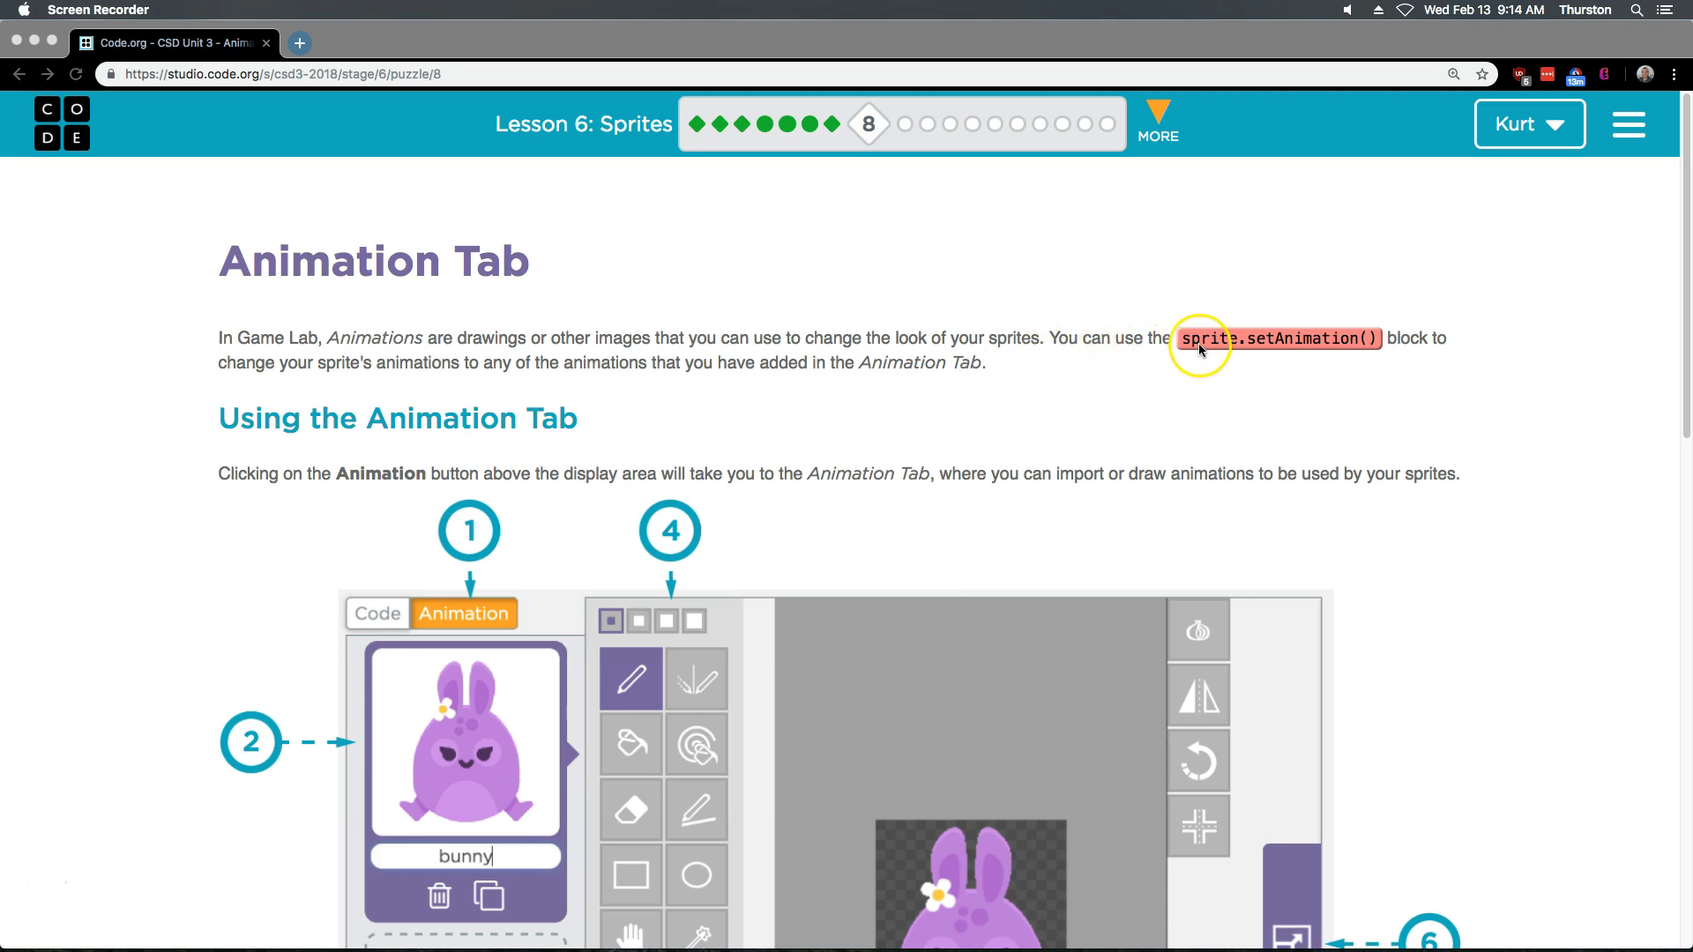
pyautogui.moveTo(320, 381)
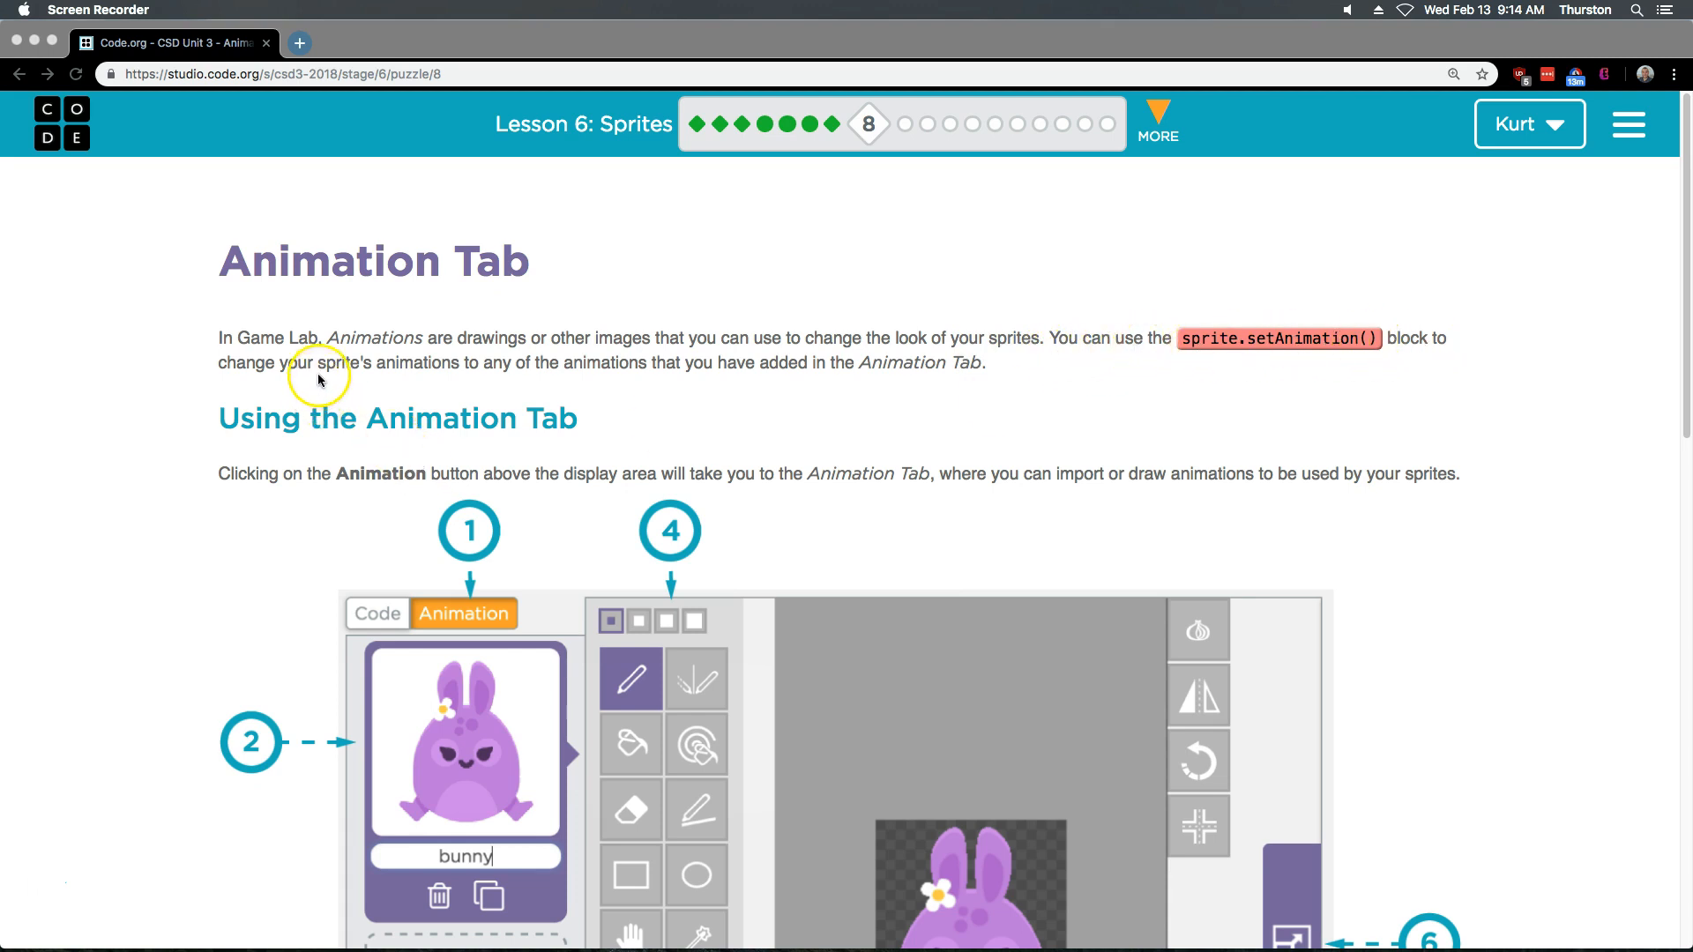
pyautogui.moveTo(515, 390)
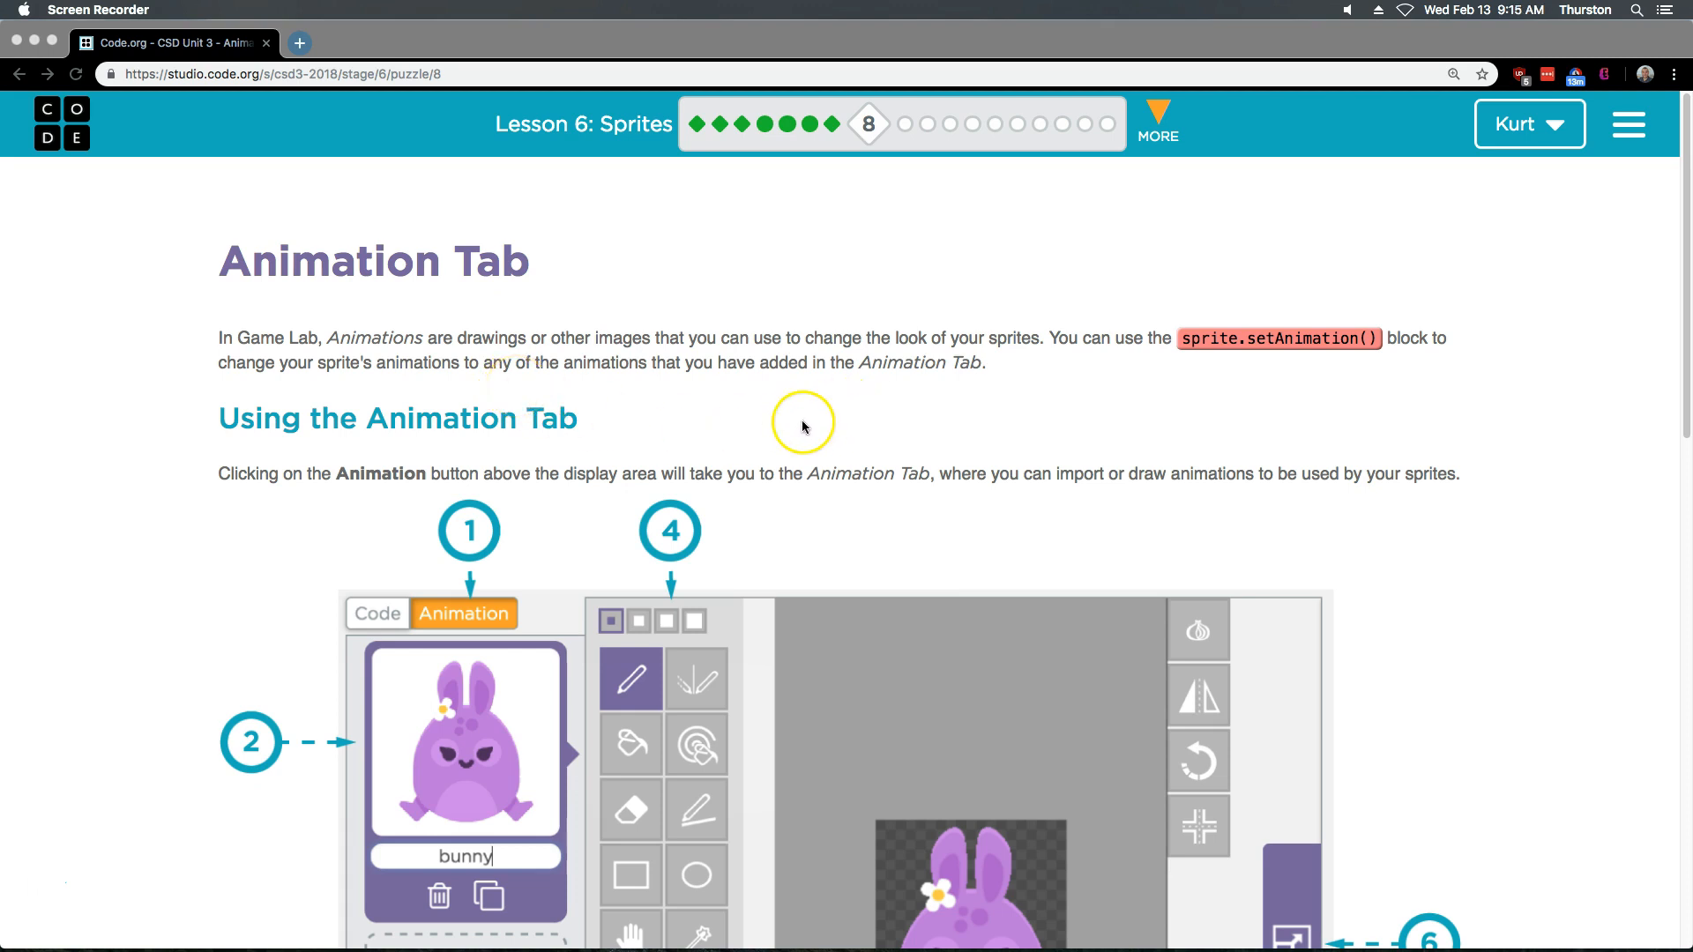
pyautogui.scroll(-3)
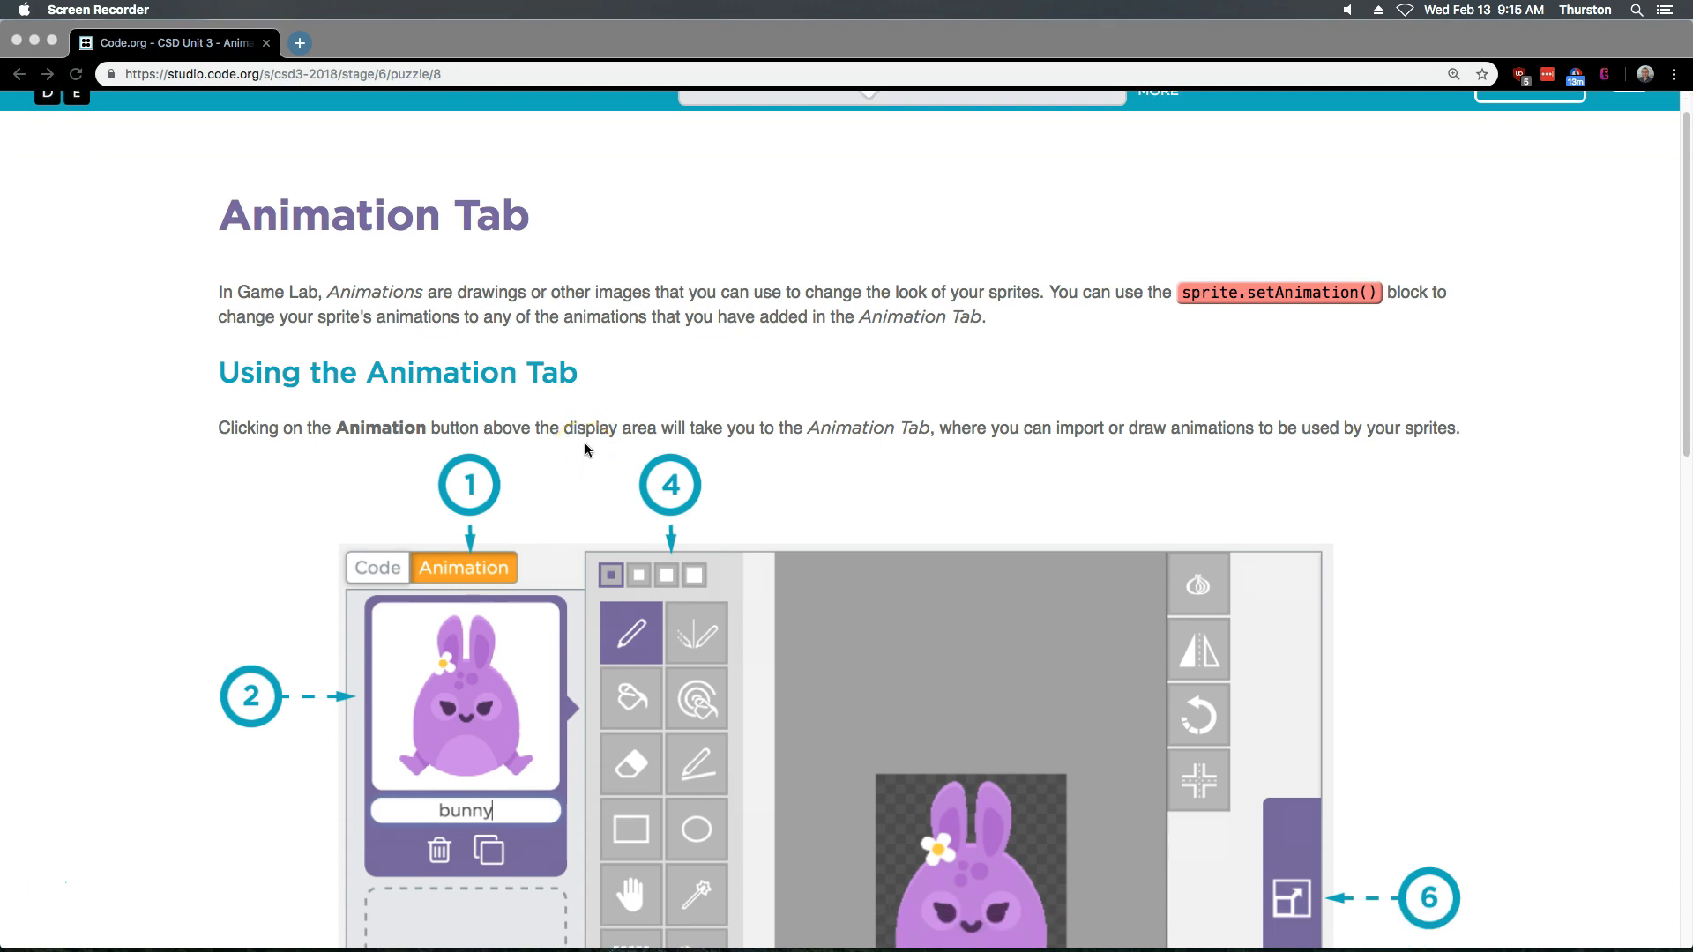
pyautogui.moveTo(533, 467)
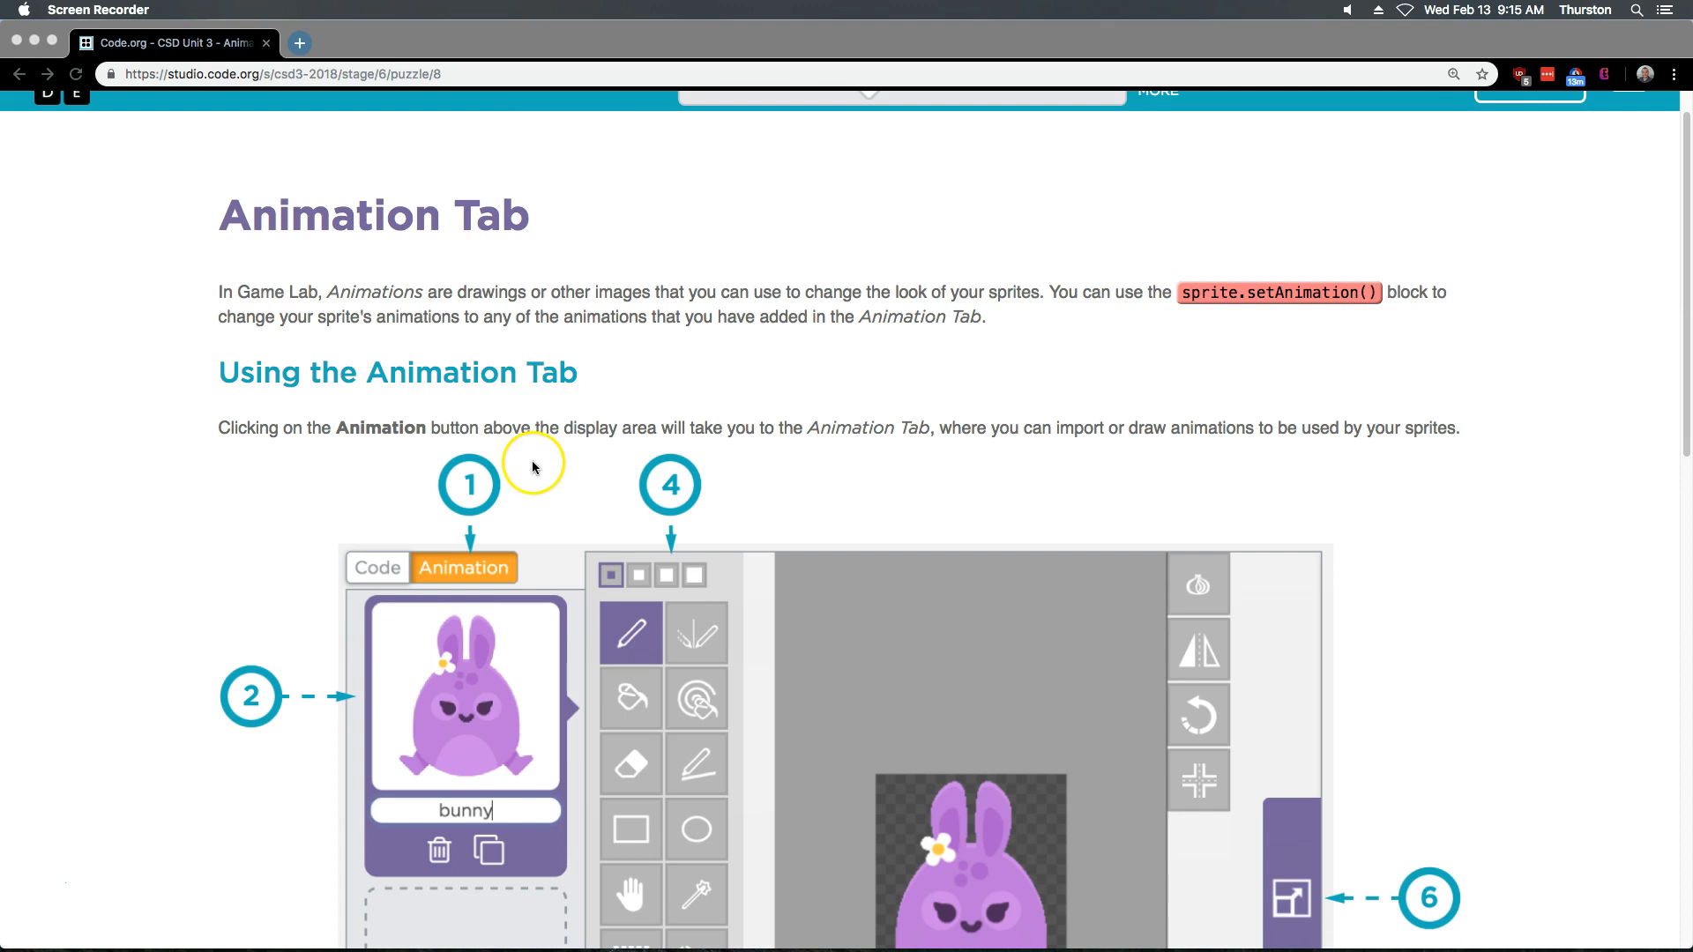
pyautogui.moveTo(552, 449)
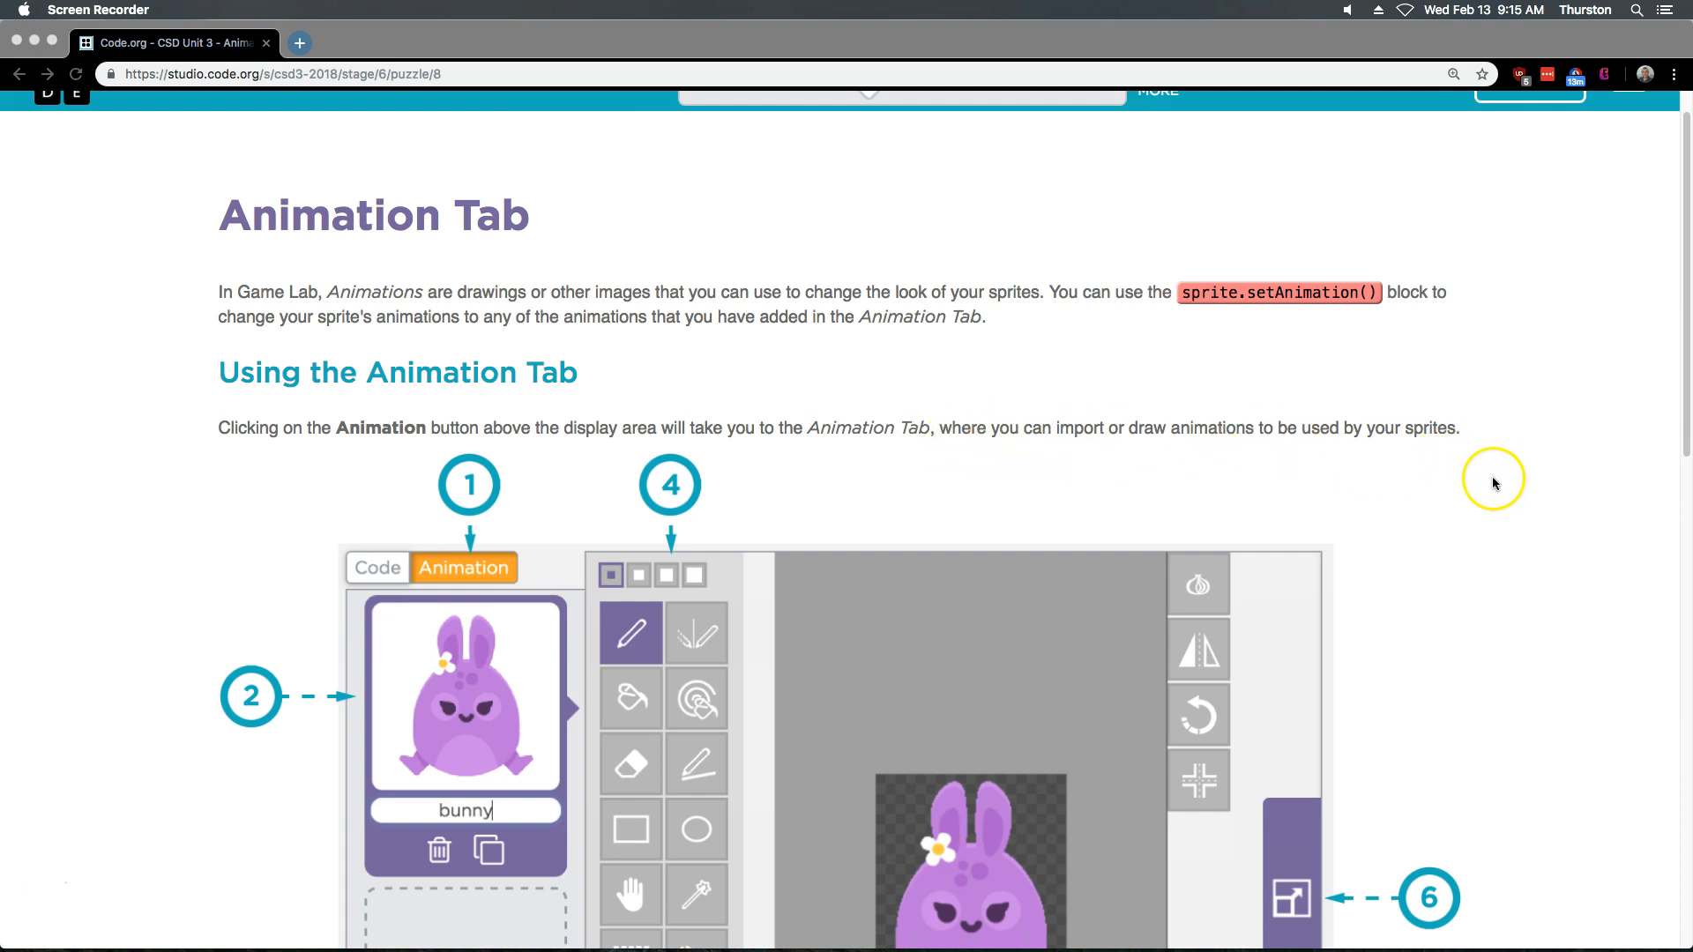
pyautogui.scroll(-3)
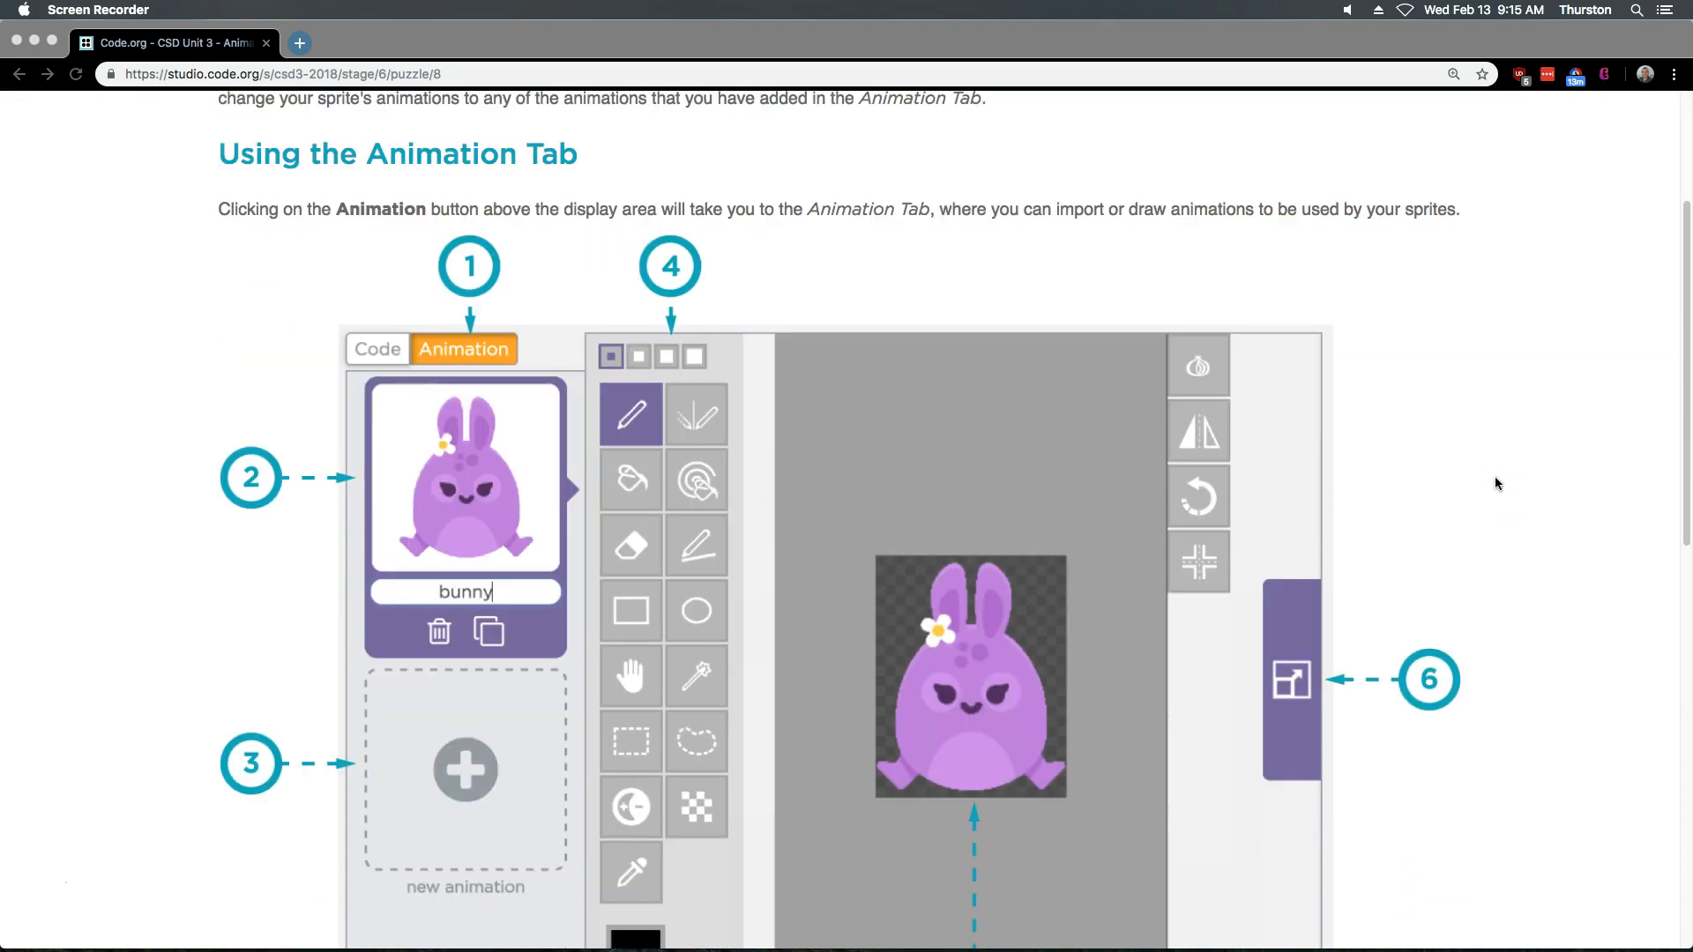
pyautogui.scroll(-3)
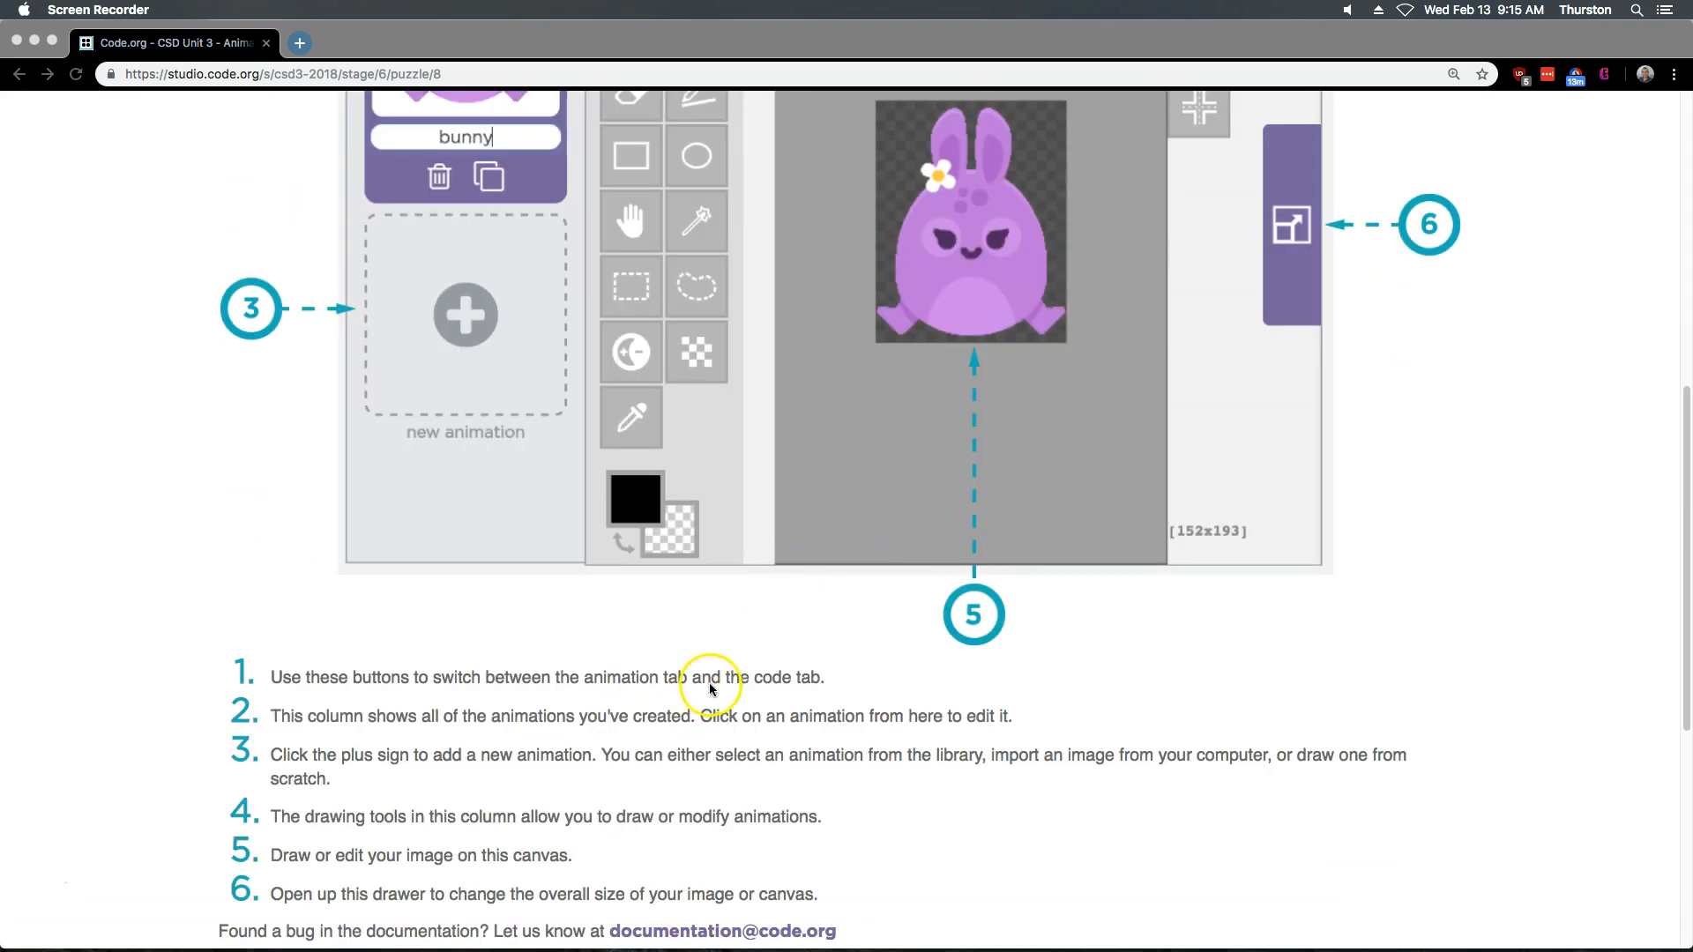
pyautogui.scroll(-3)
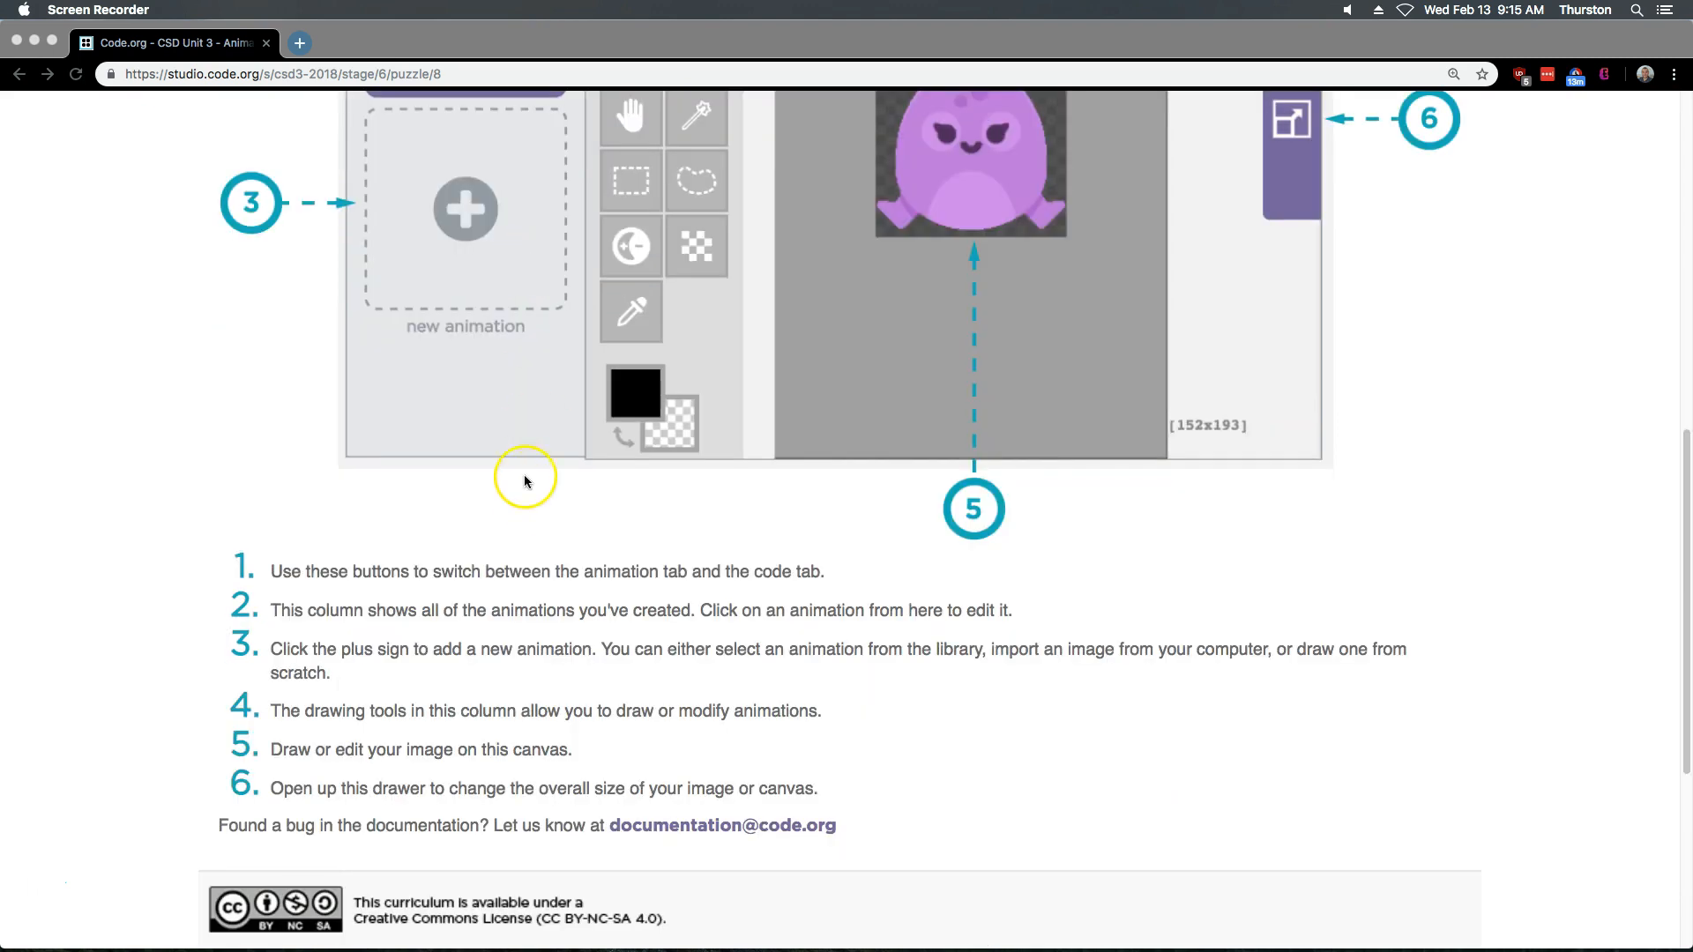
pyautogui.moveTo(529, 500)
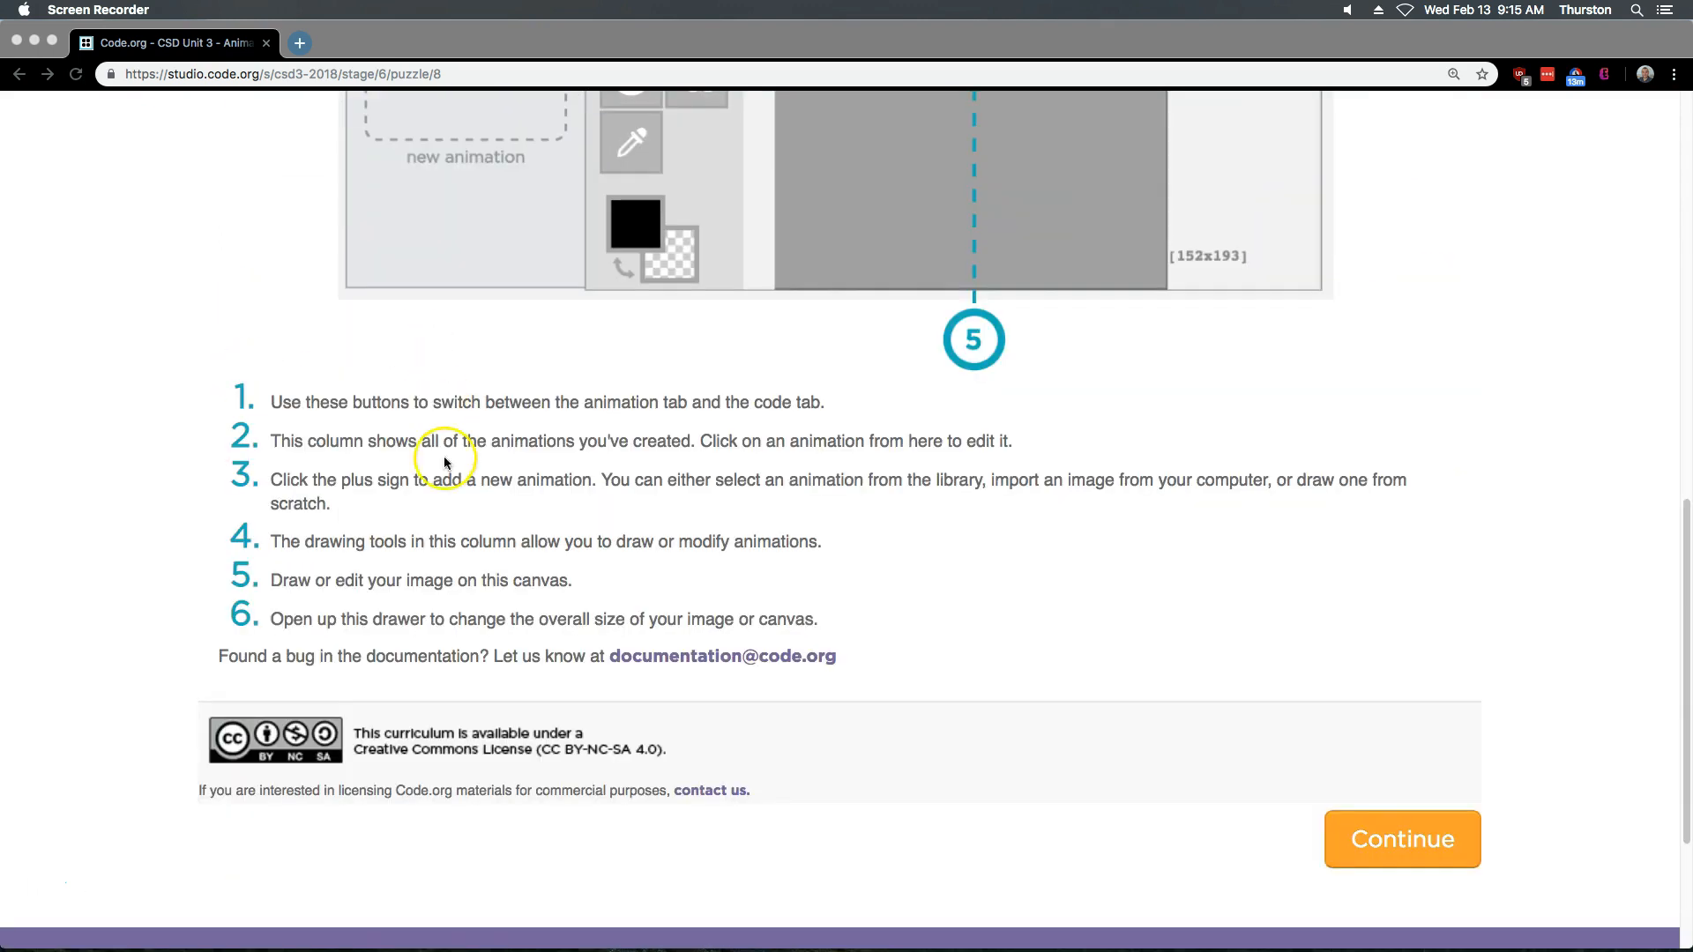
pyautogui.moveTo(434, 495)
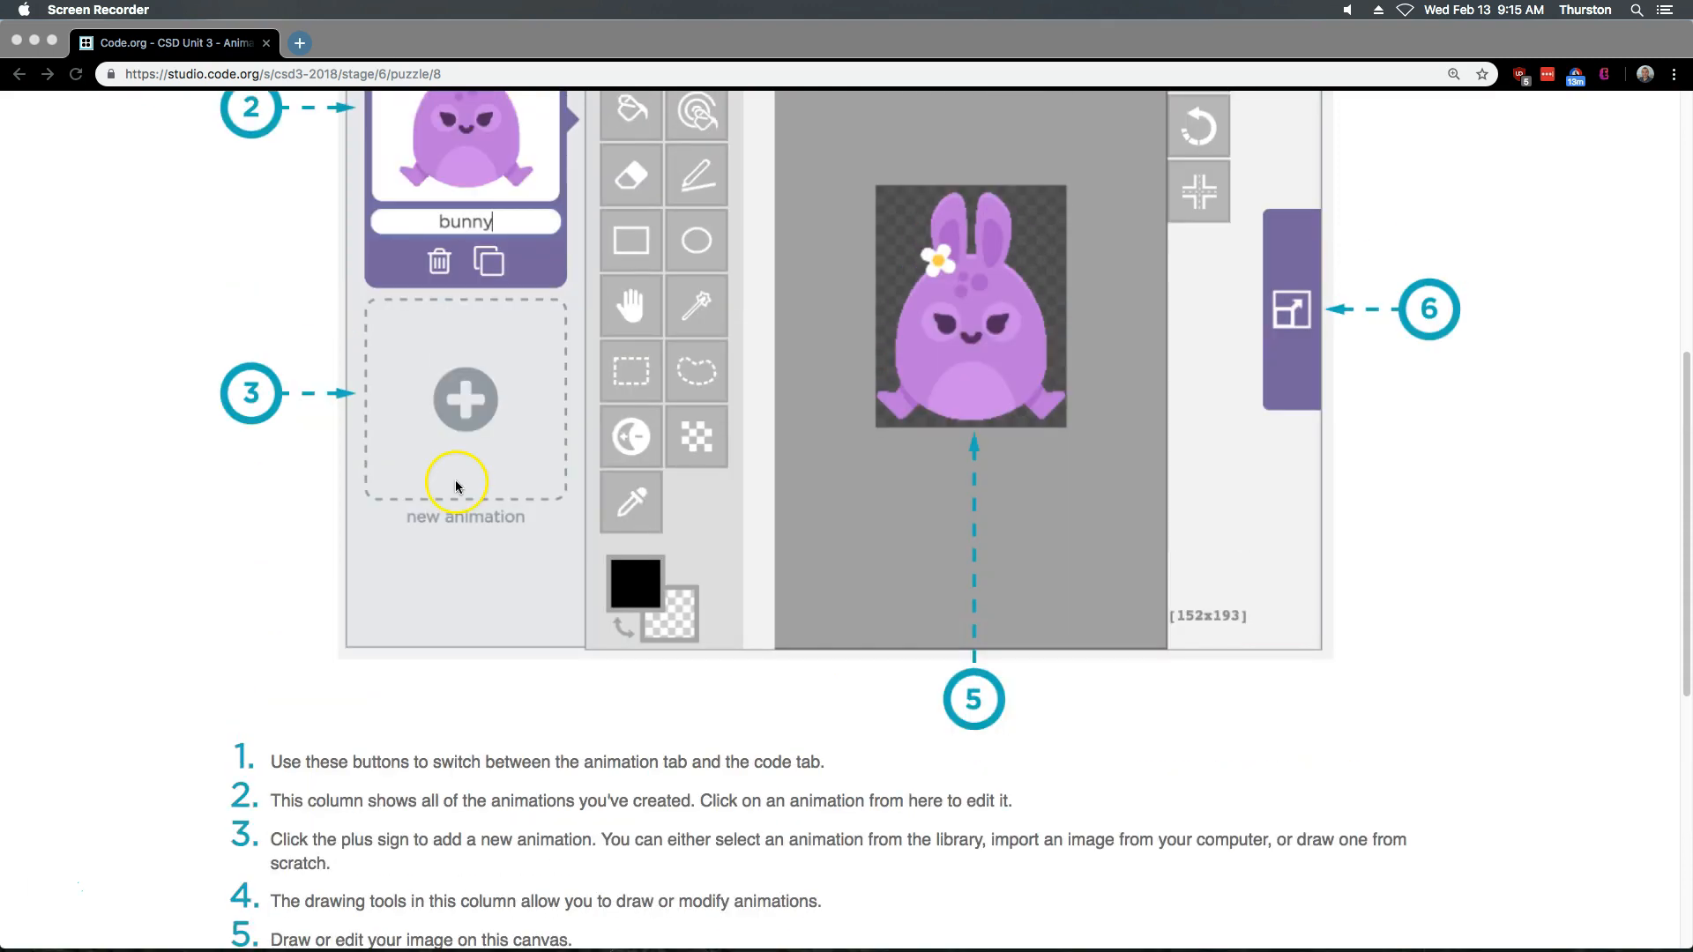
pyautogui.scroll(-3)
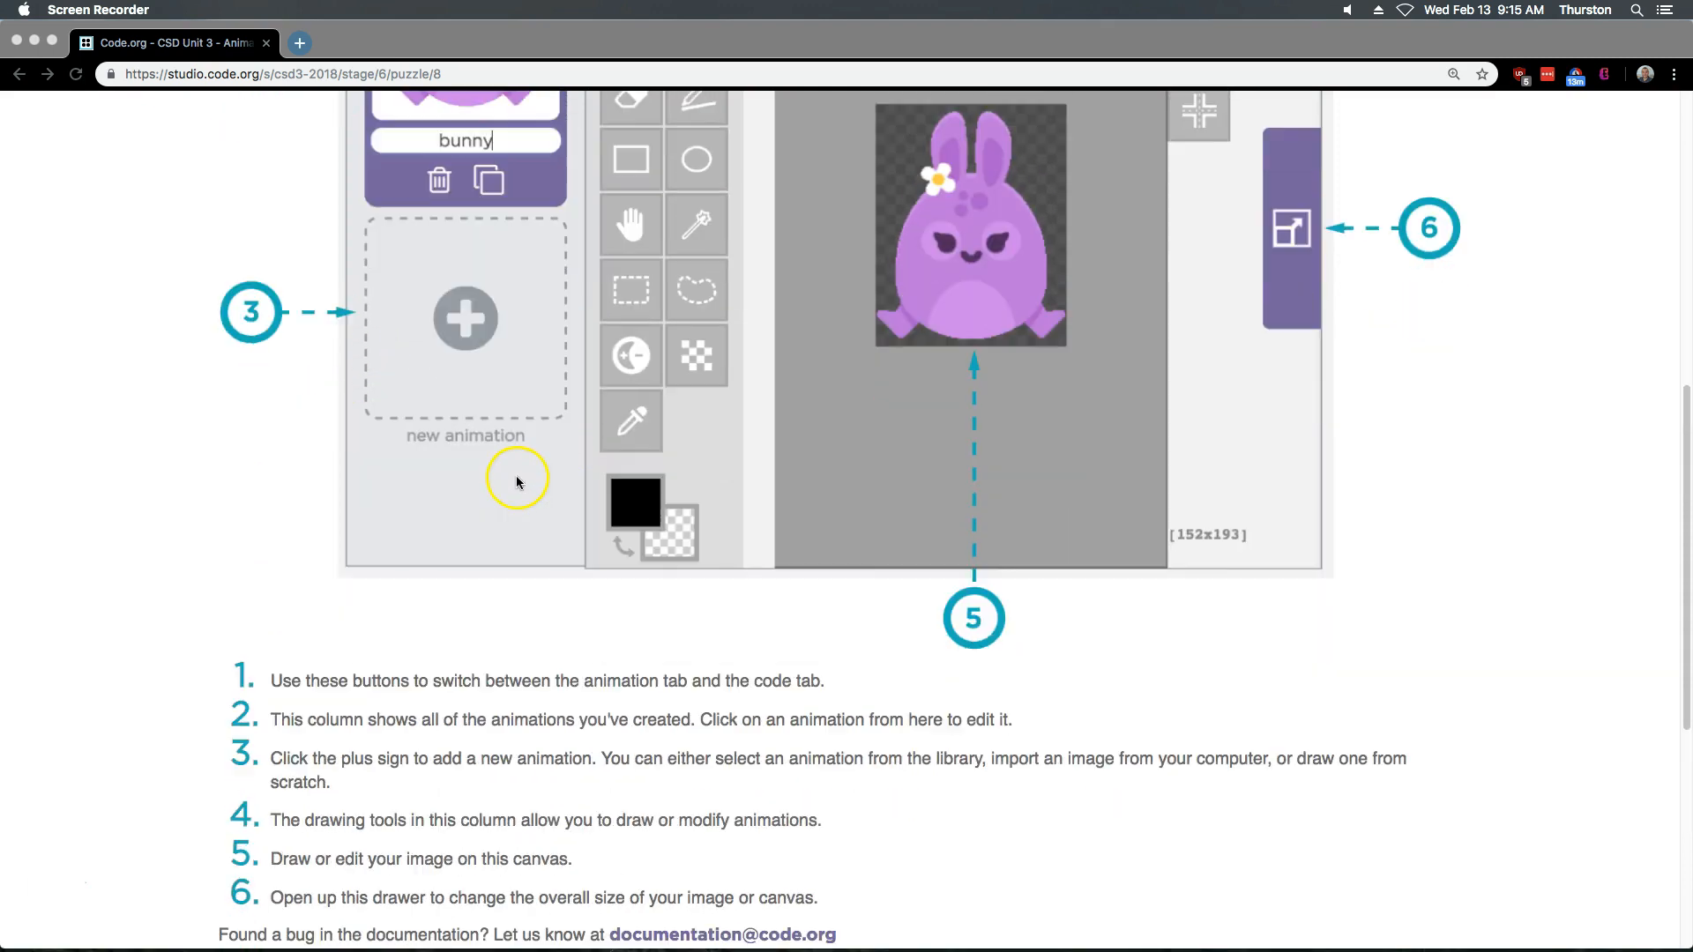
pyautogui.moveTo(560, 845)
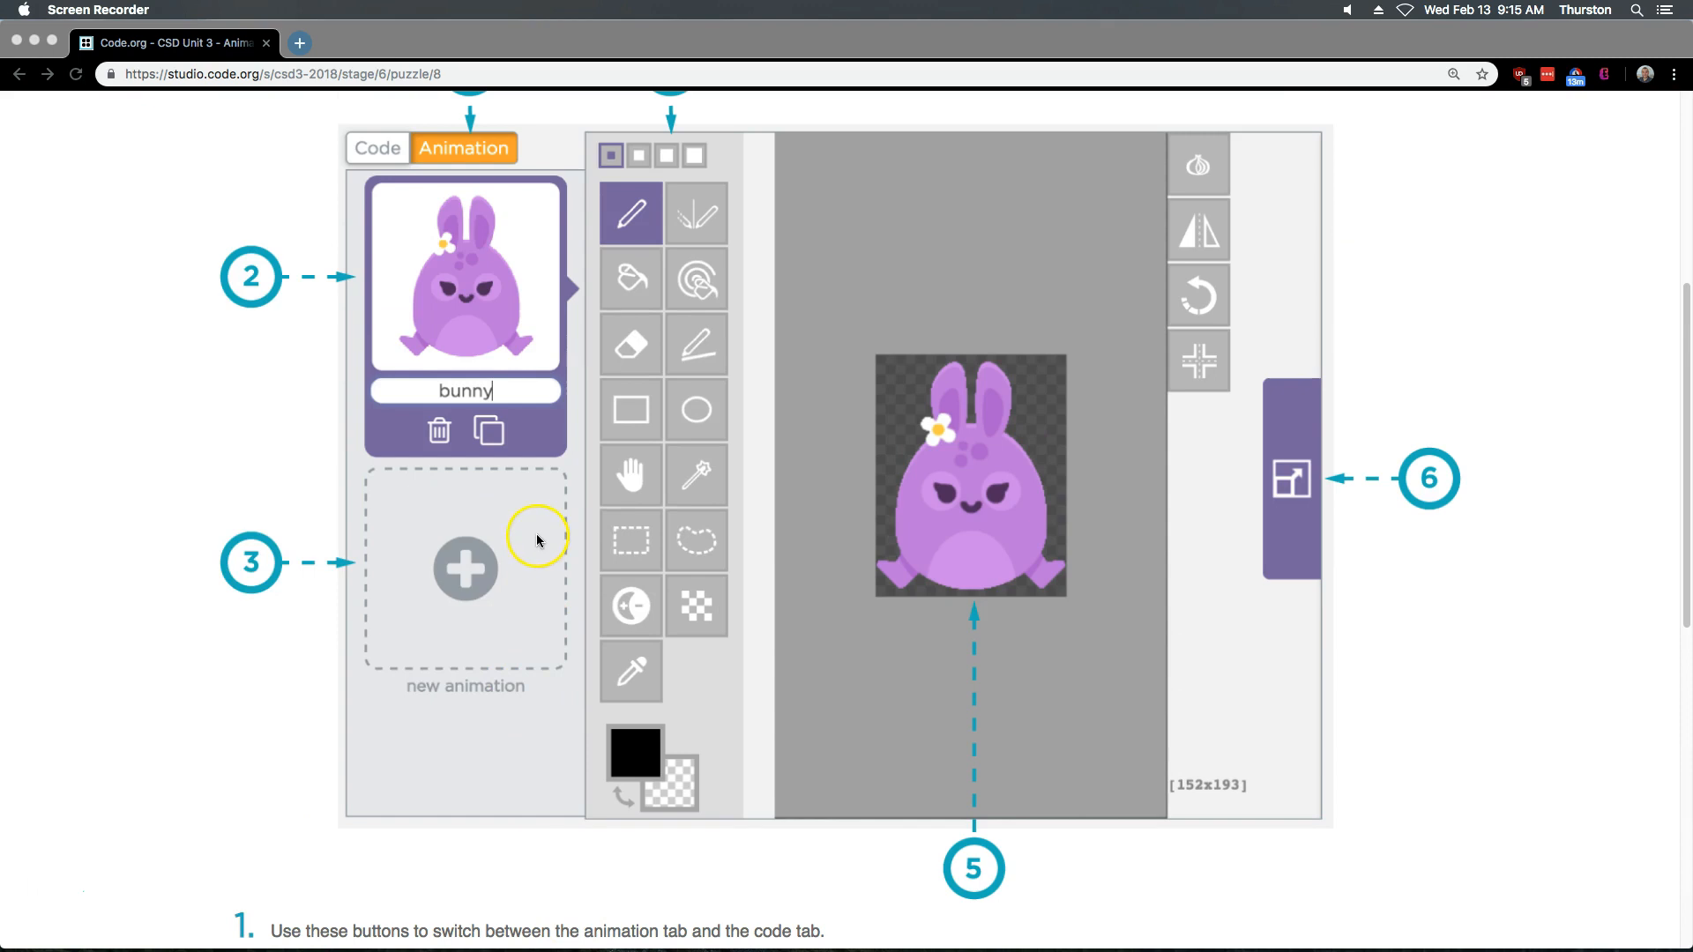
pyautogui.scroll(-3)
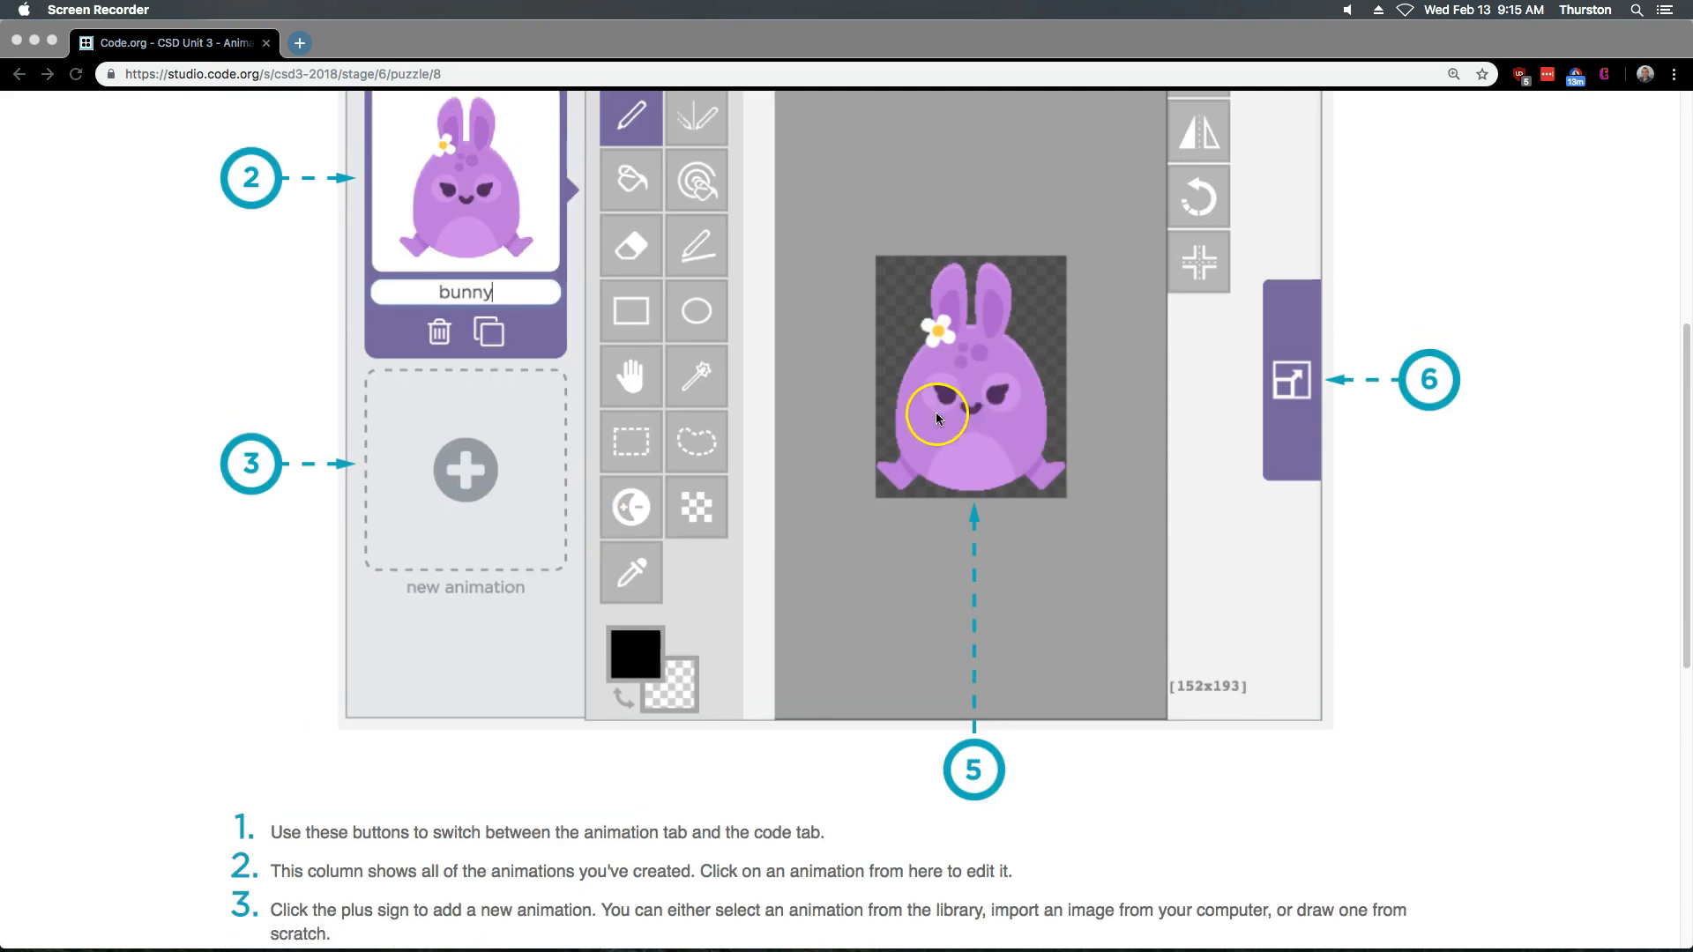
pyautogui.scroll(-3)
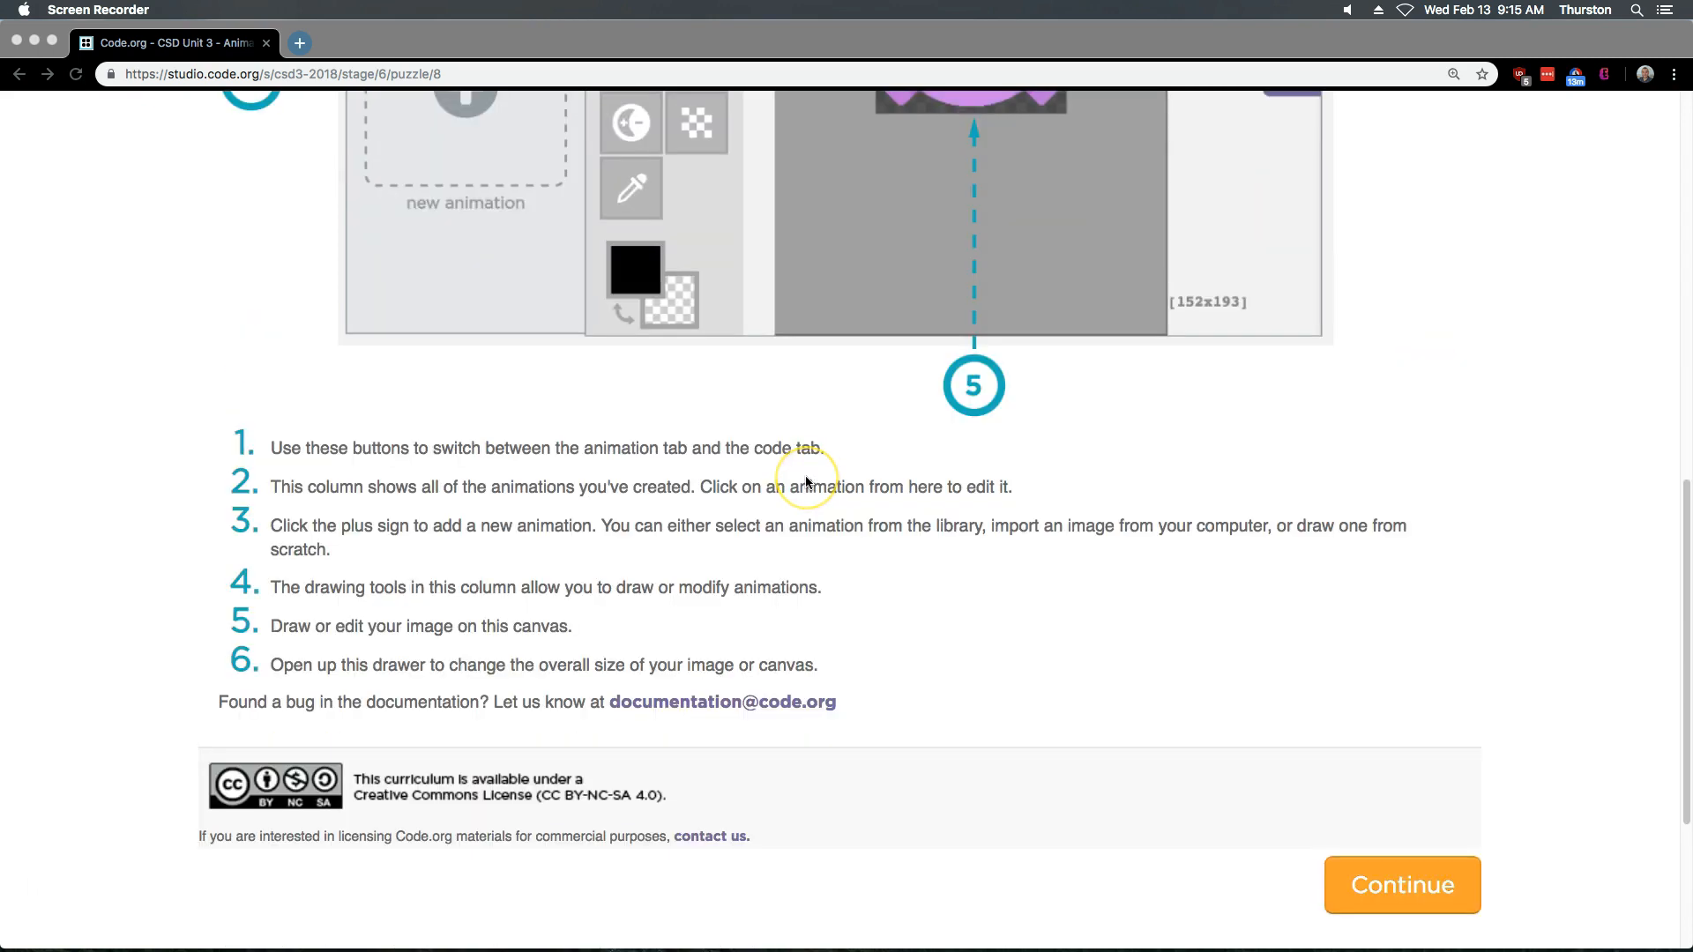